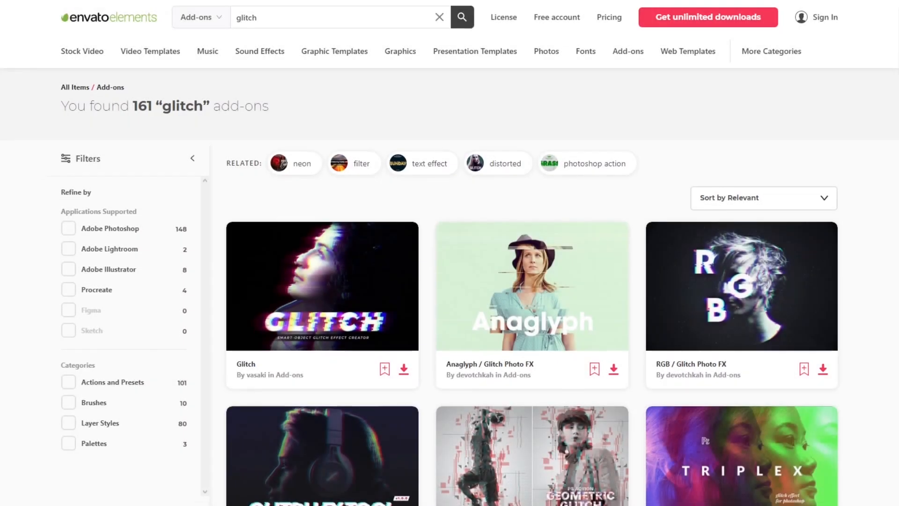
Select the snowboarder with Select > Subject on the open jump photo
scroll(down, 3)
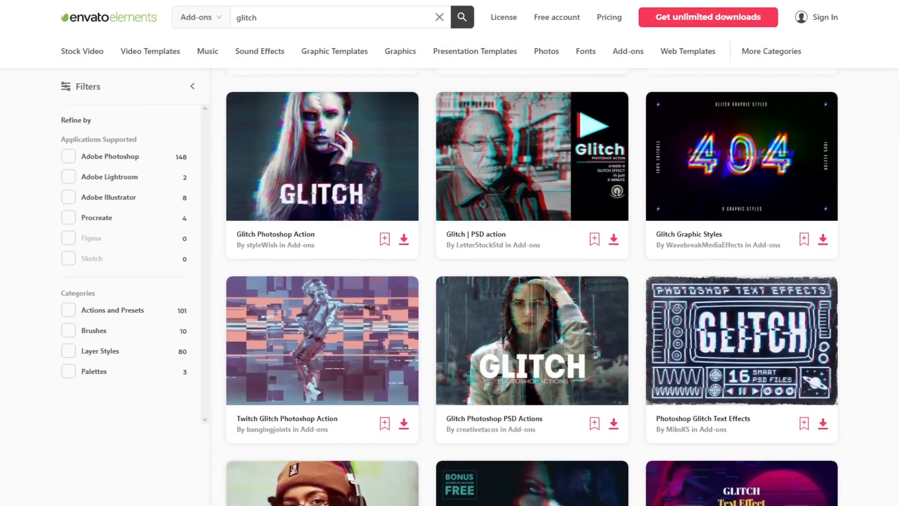
scroll(down, 3)
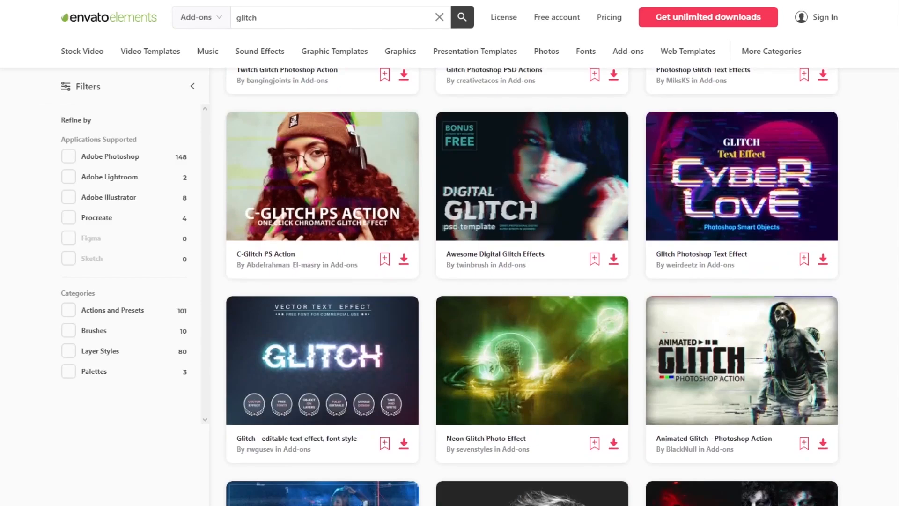
scroll(down, 3)
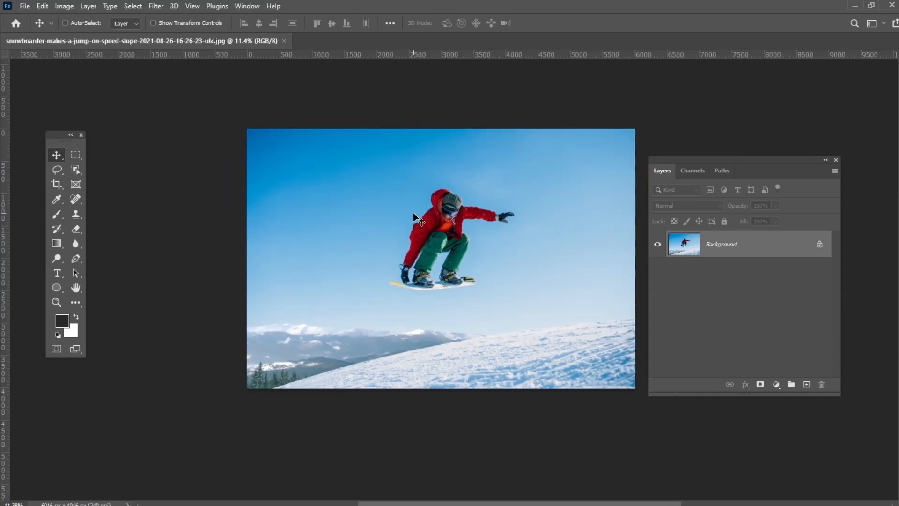
click(132, 7)
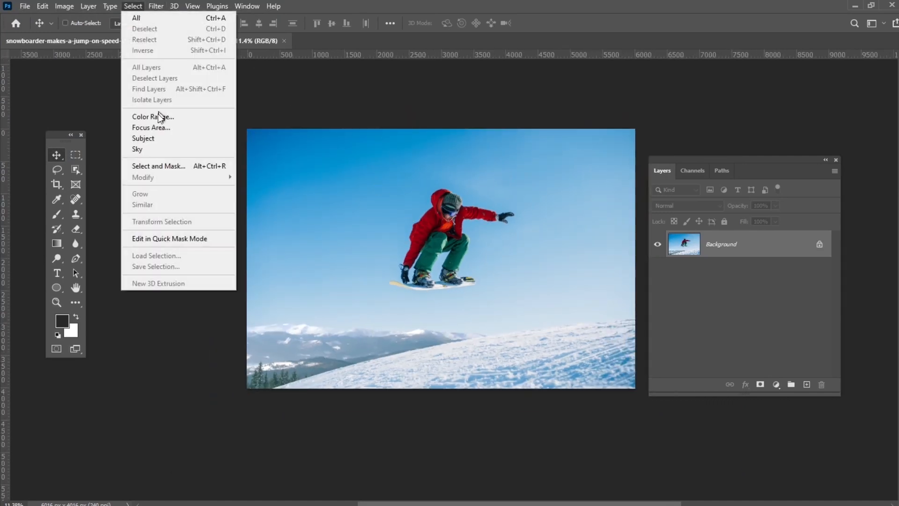
click(142, 138)
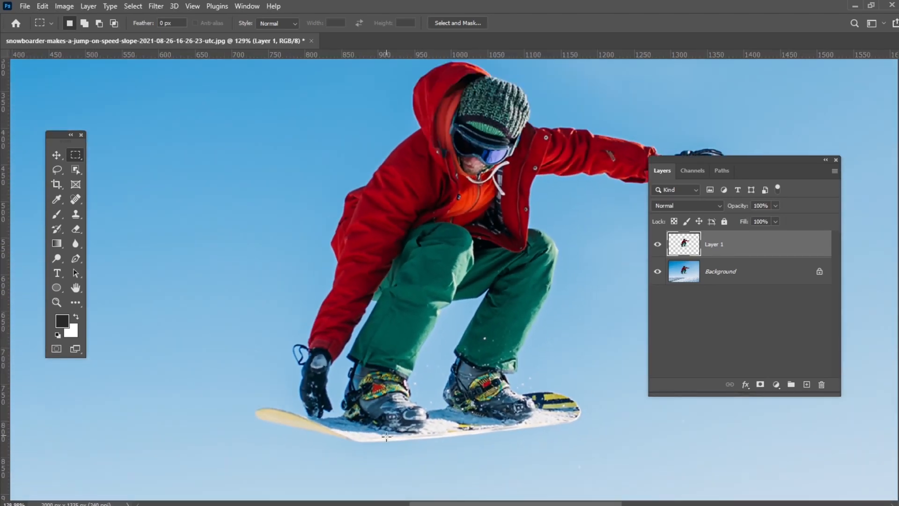
Marquee a thin vertical slice of the snowboarder and merge its copied strip layers into one
drag(402, 235, 397, 441)
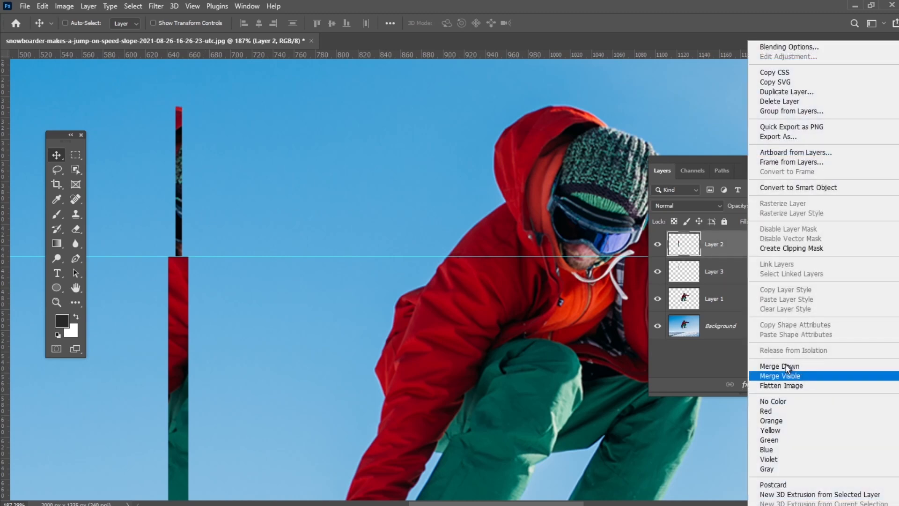
click(781, 375)
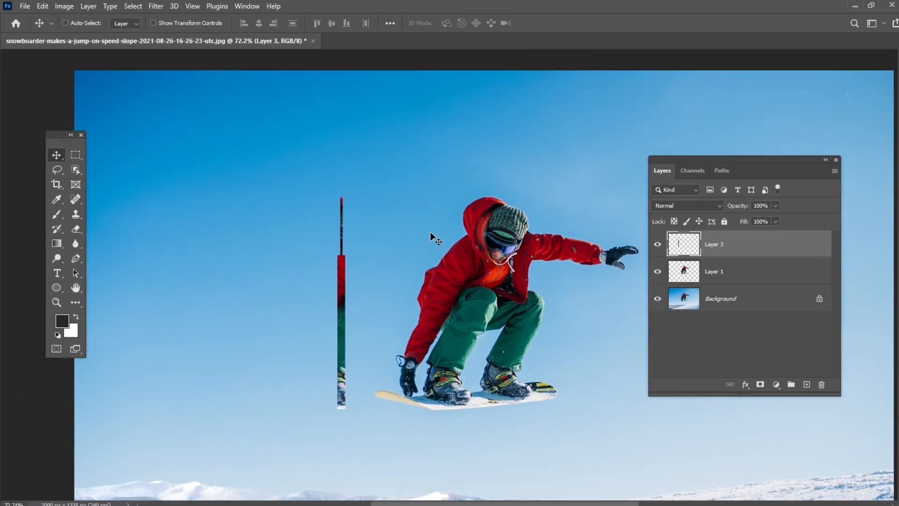
Copy a one-pixel column of the strip to Layer 4, hide Layer 3, and begin stretching the column with Ctrl+T
click(75, 154)
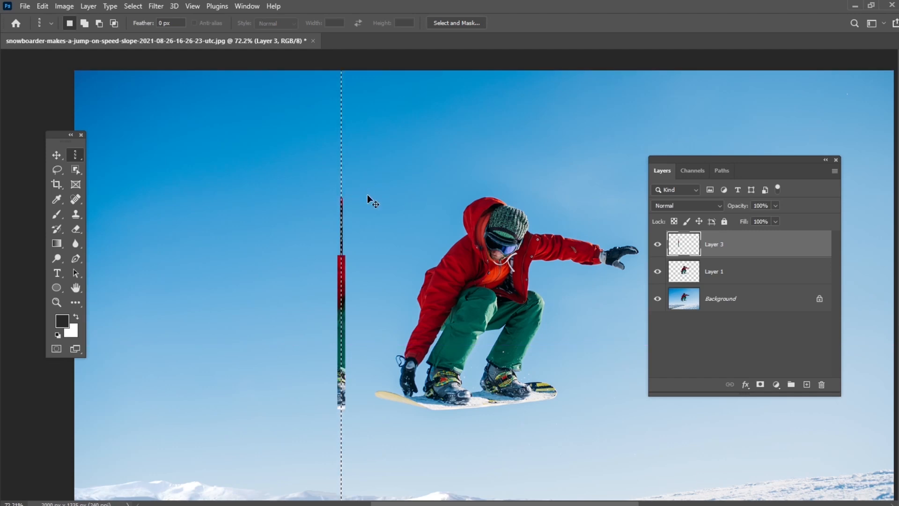
click(807, 385)
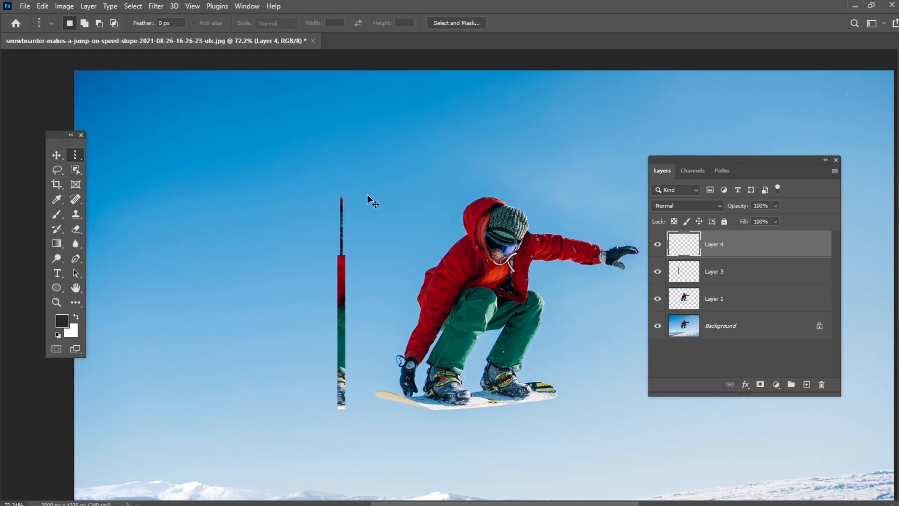
click(658, 271)
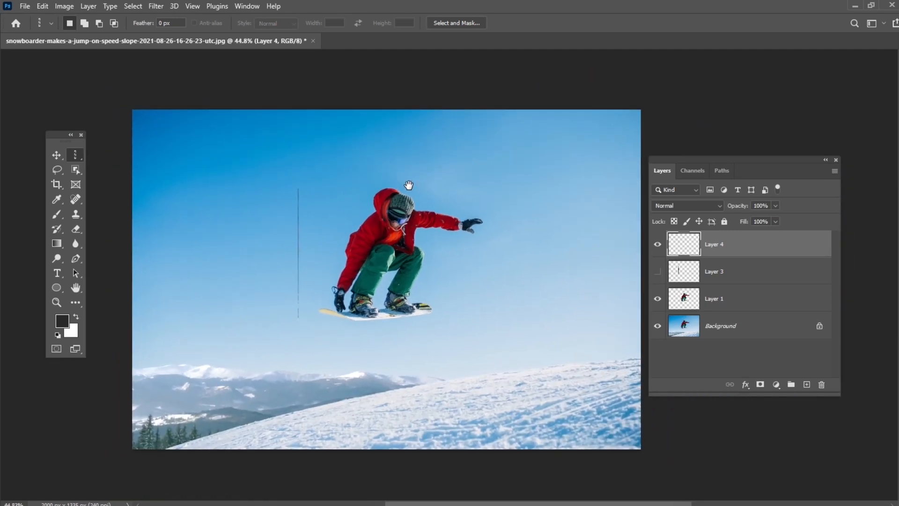
click(56, 155)
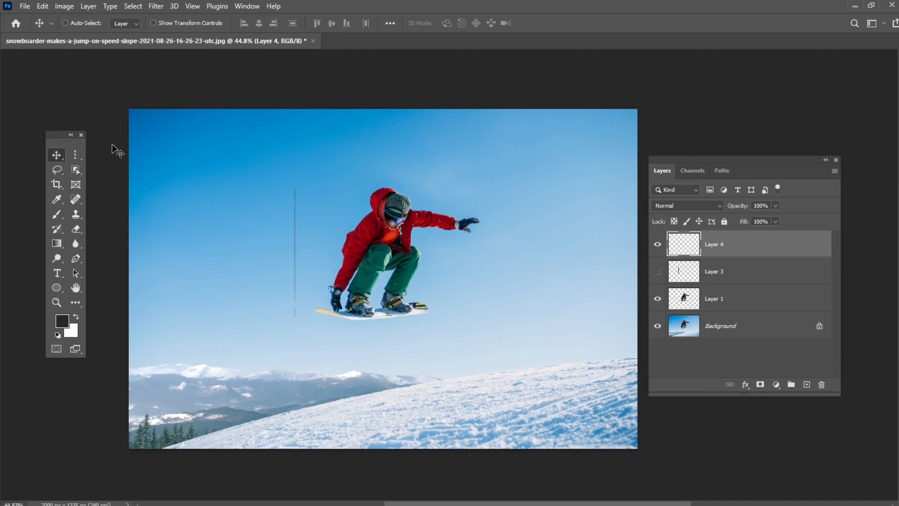
key(ctrl+t)
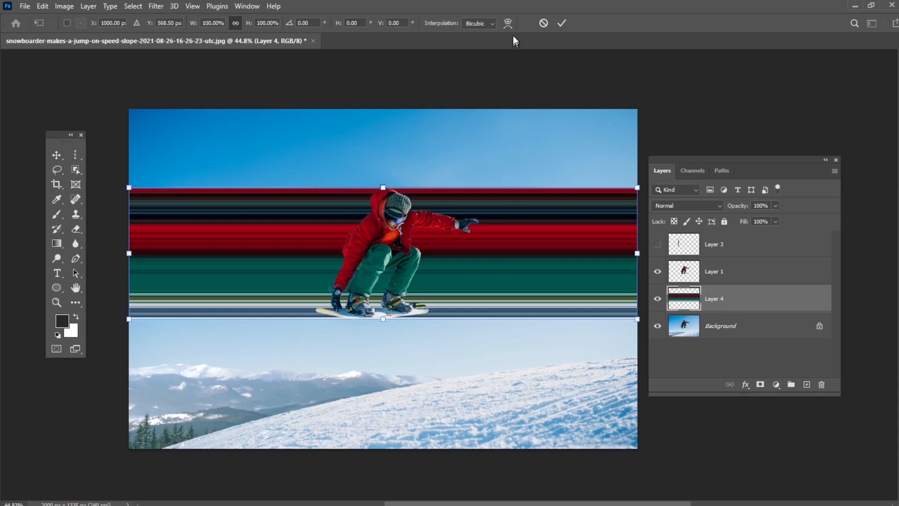
Warp the streak band, bending its left end down toward the bottom-left and arching it
click(507, 22)
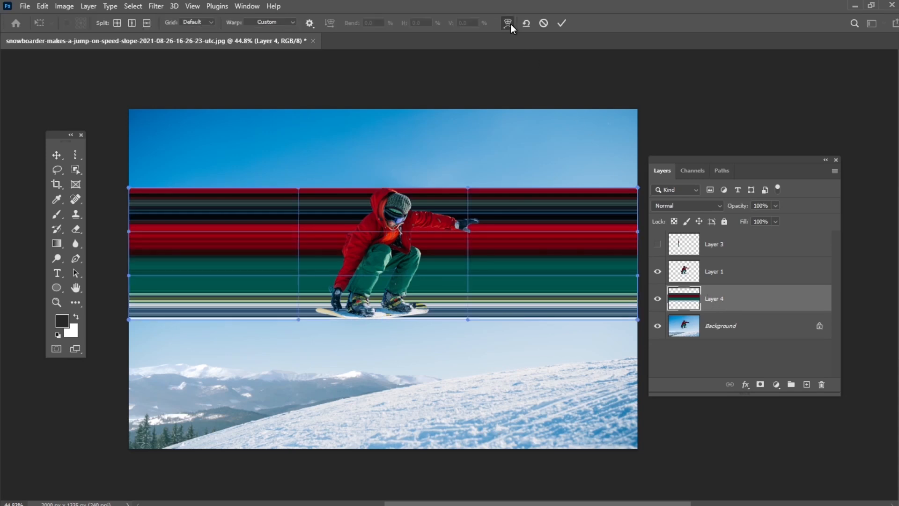
mouse_move(507, 22)
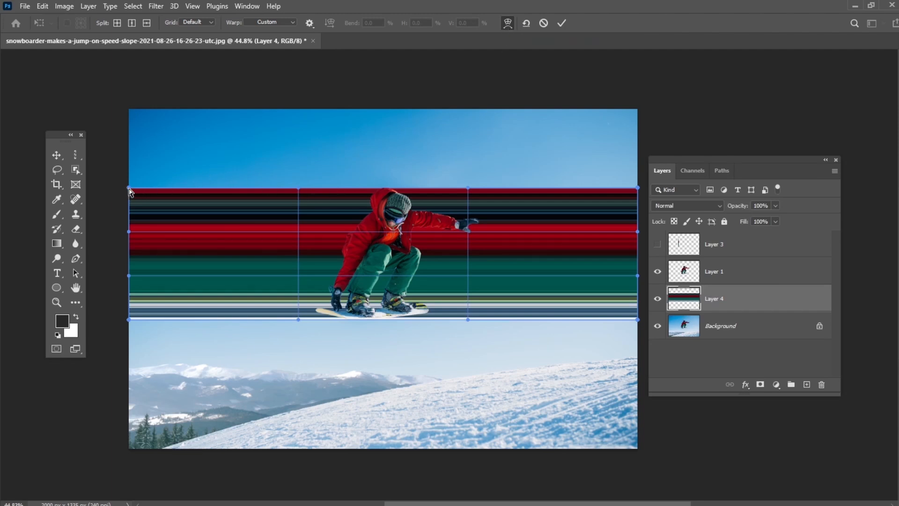
drag(129, 192, 129, 487)
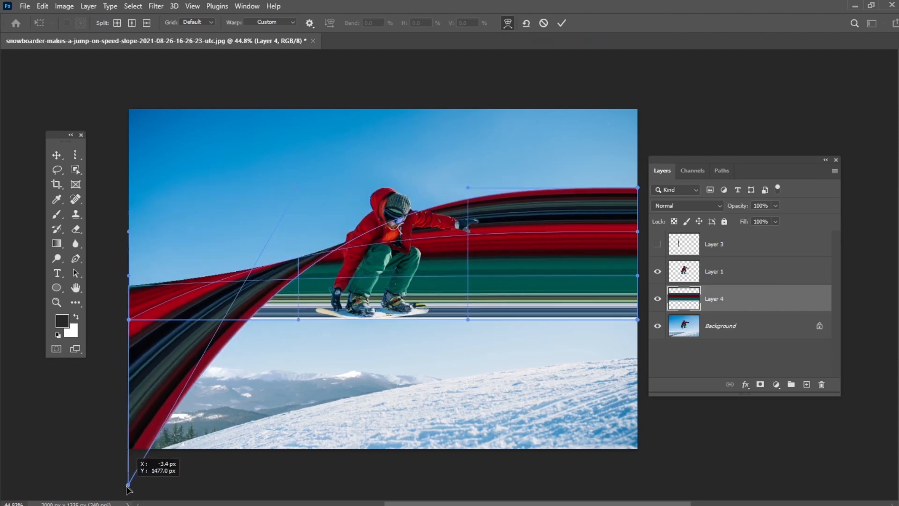
drag(129, 491, 128, 482)
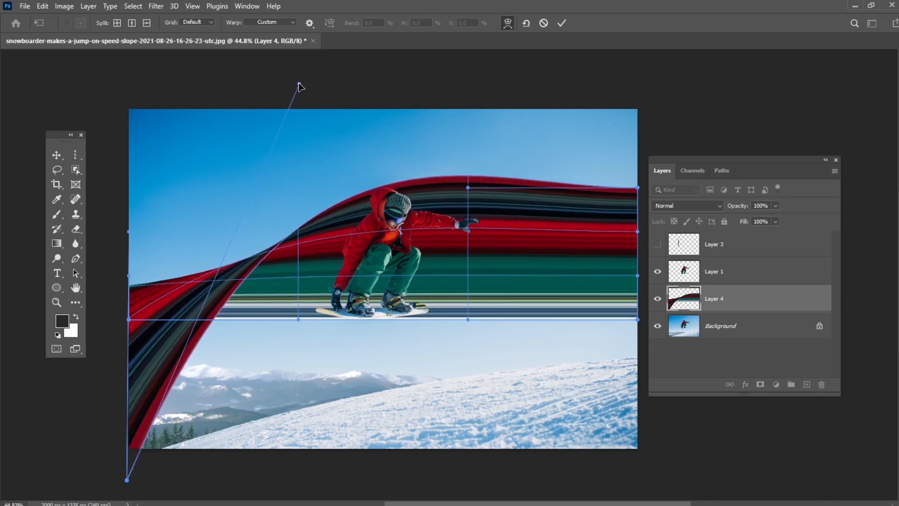
drag(637, 320, 637, 304)
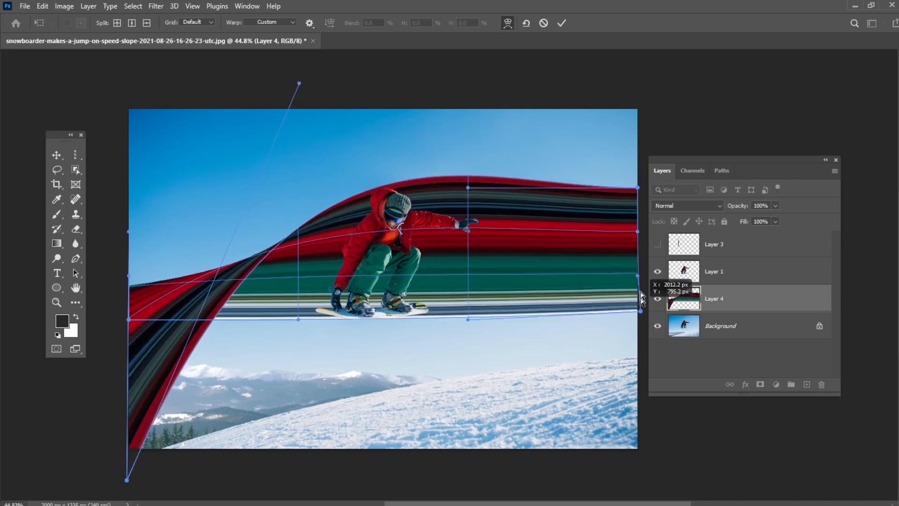
Pull the ribbon's right end upward and refine the bend into a sweeping curve
drag(640, 297, 664, 82)
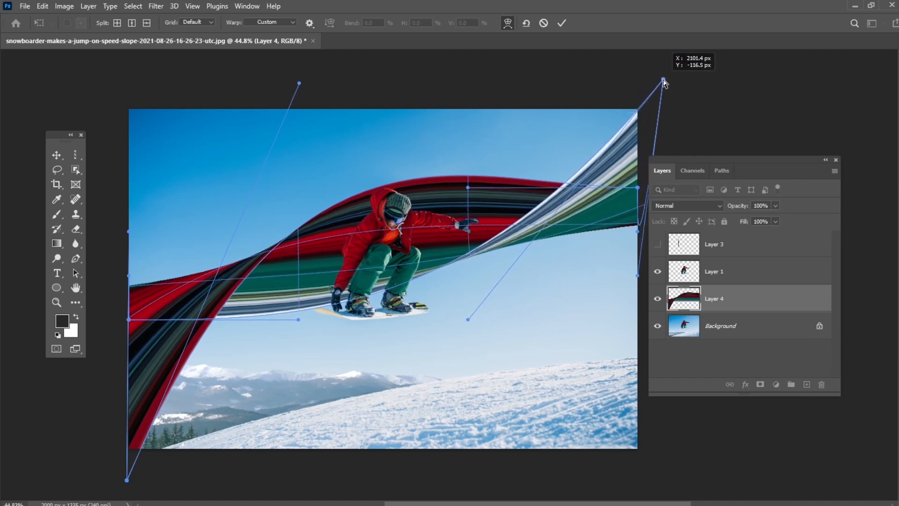
drag(664, 83, 664, 79)
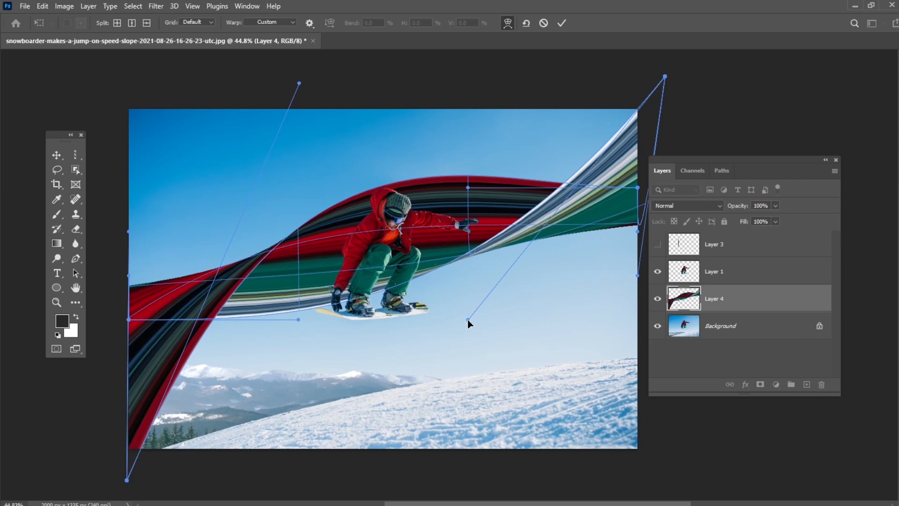
drag(469, 323, 495, 412)
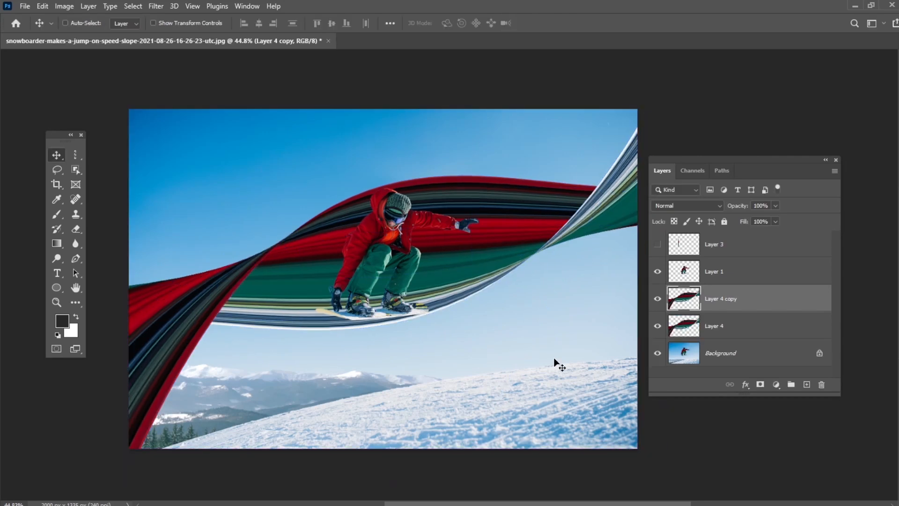
Set the original Layer 4 streaks to Hard Light blend mode at 95% opacity
click(713, 326)
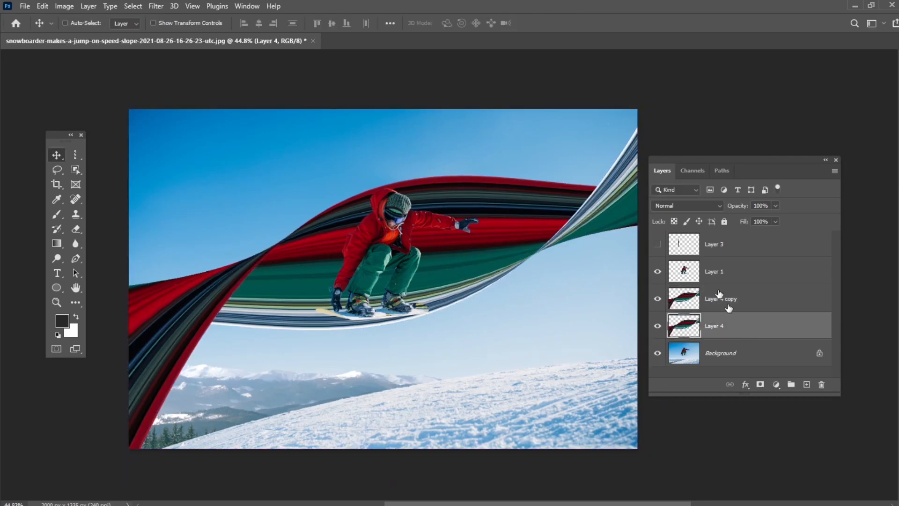
click(686, 205)
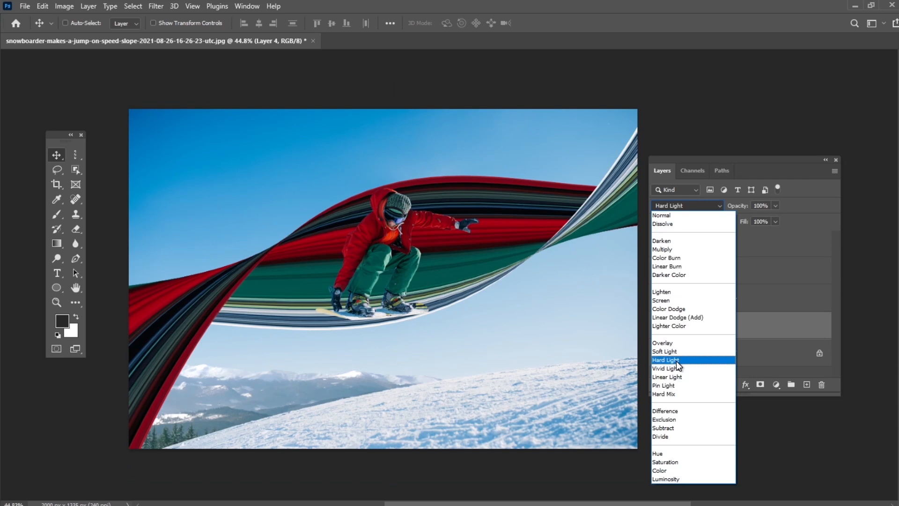
click(666, 360)
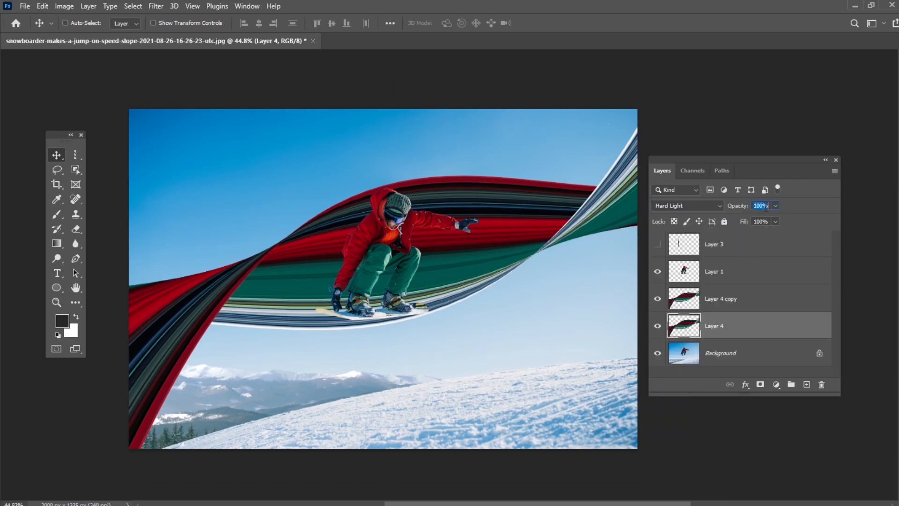
text(95)
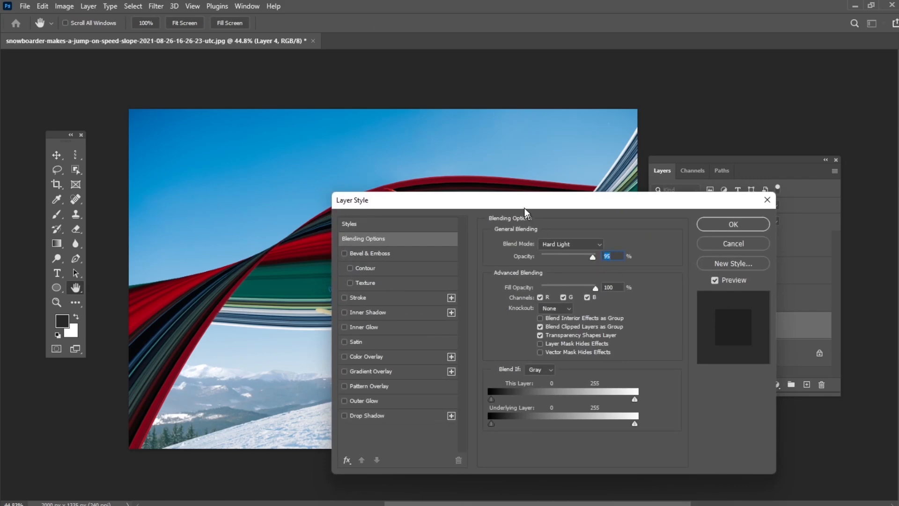
Add a white Outer Glow (Screen, 38%, spread 15, size 63) to Layer 4
click(228, 346)
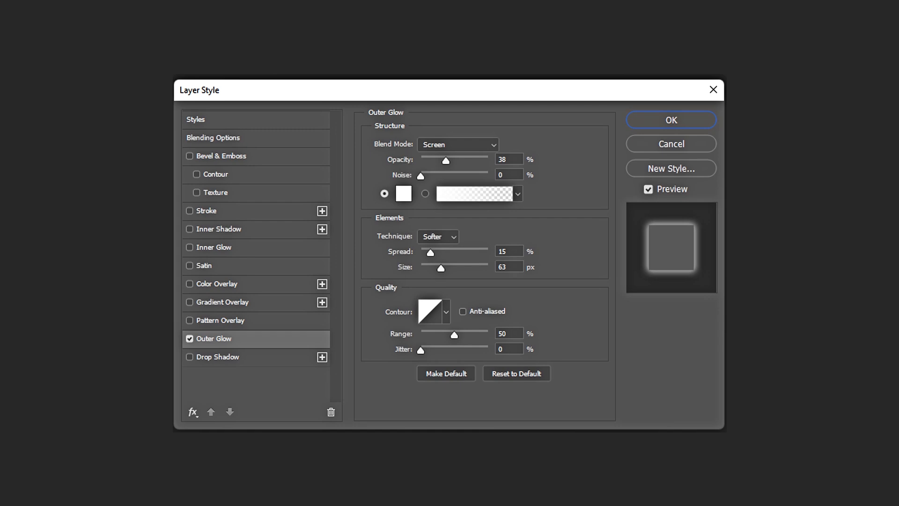
click(670, 120)
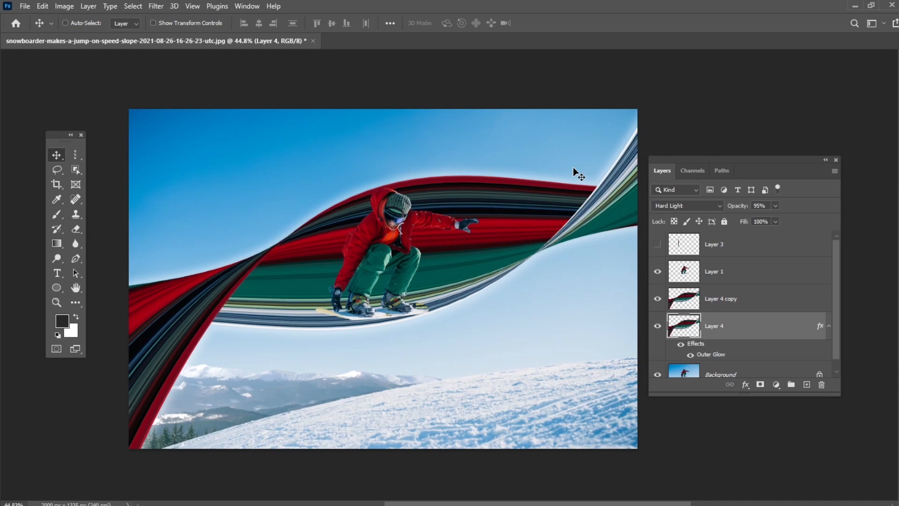
Set the duplicated Layer 4 copy to Color blend mode
click(721, 298)
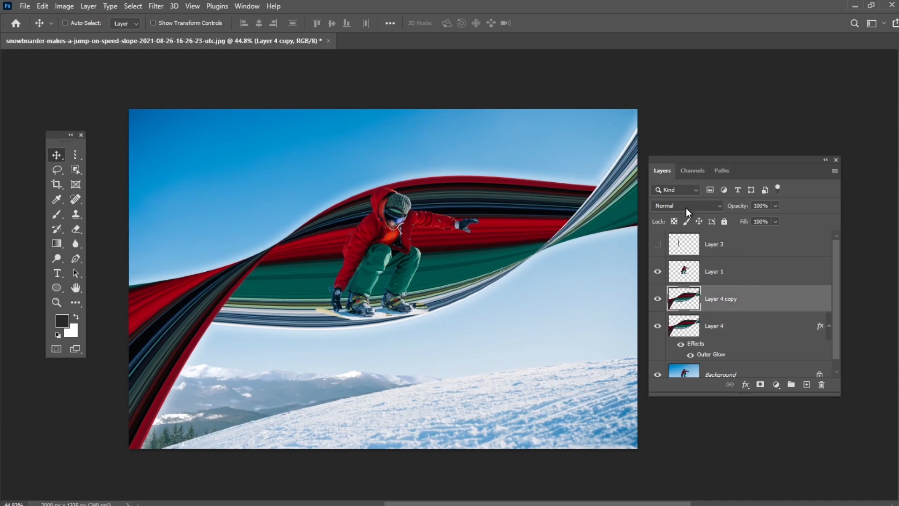
click(686, 205)
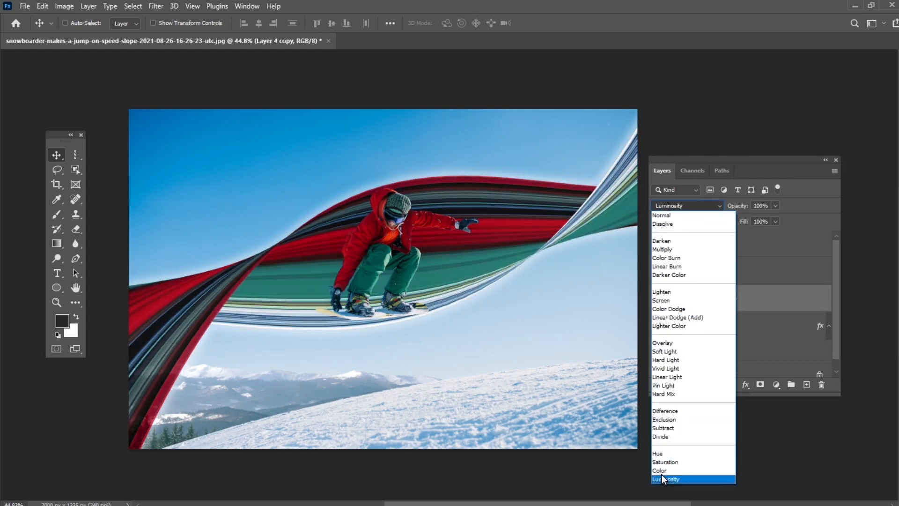
click(660, 470)
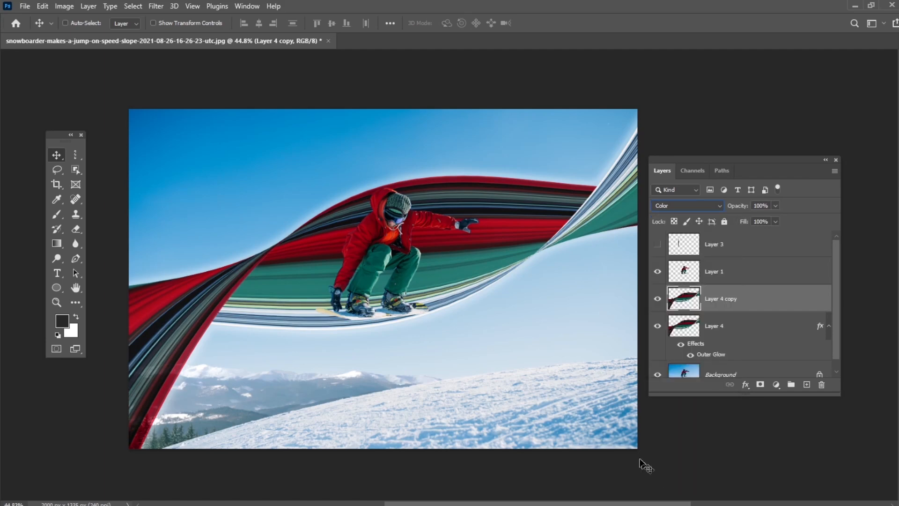
Add a Hue/Saturation adjustment layer raising saturation by +15
click(88, 7)
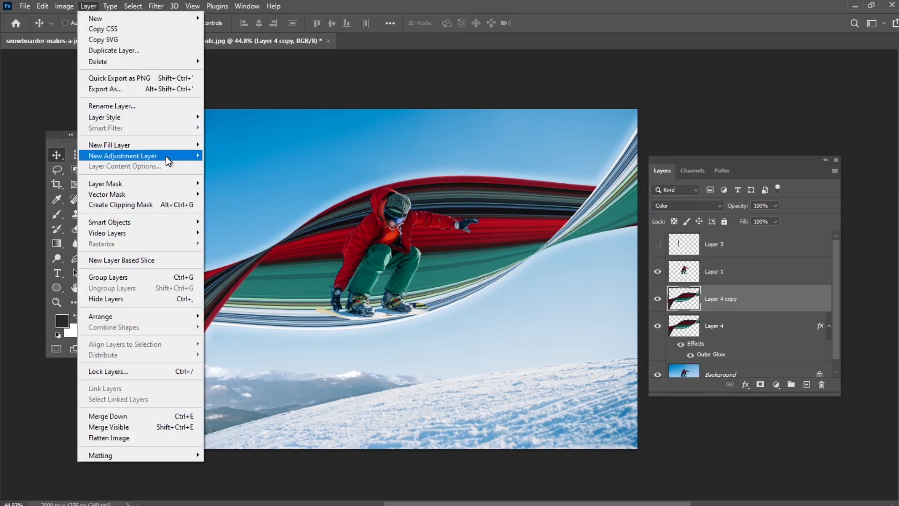
mouse_move(121, 156)
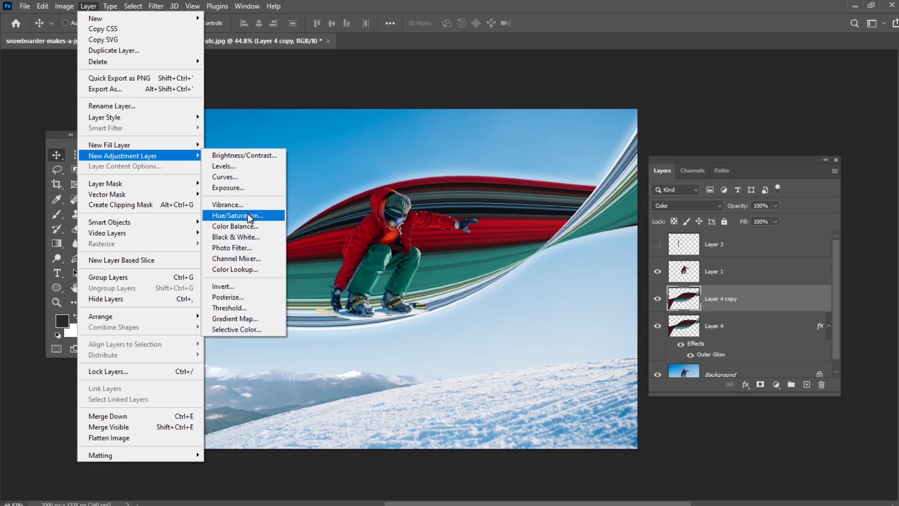
click(237, 215)
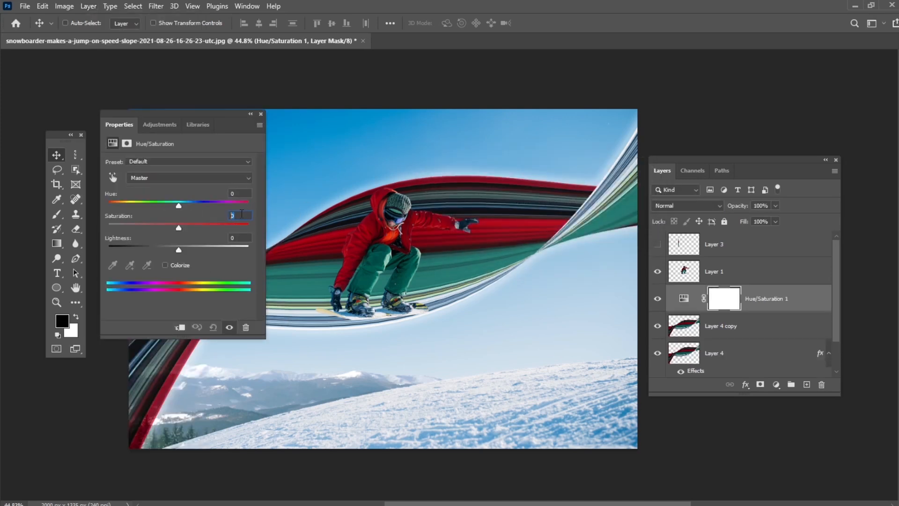
click(260, 115)
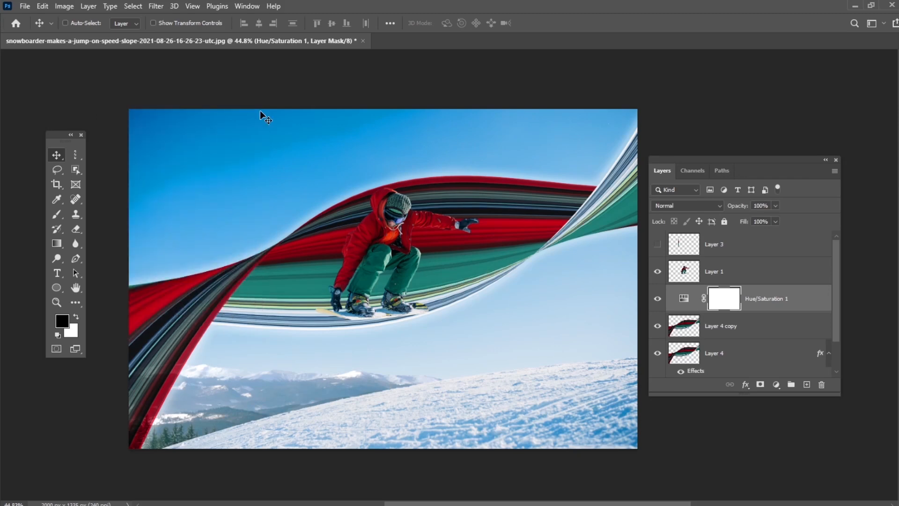
Add a Curves adjustment layer above it
click(88, 7)
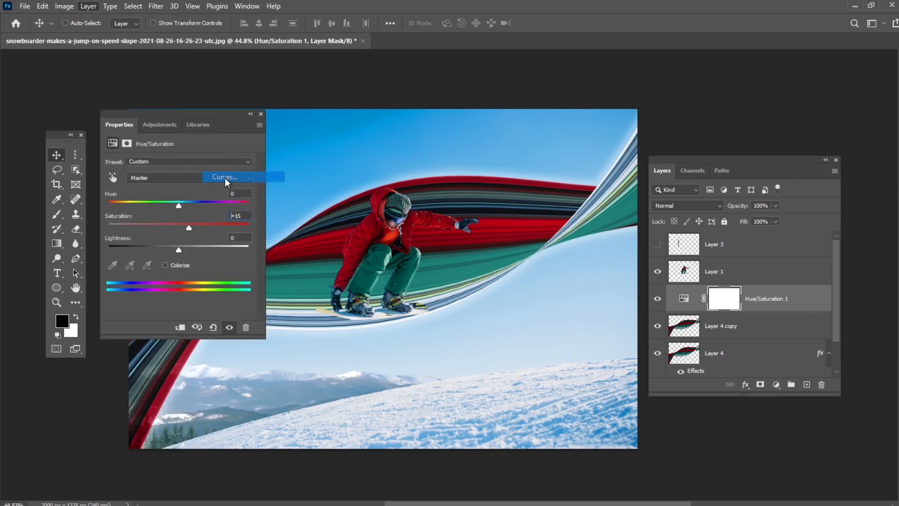
click(228, 177)
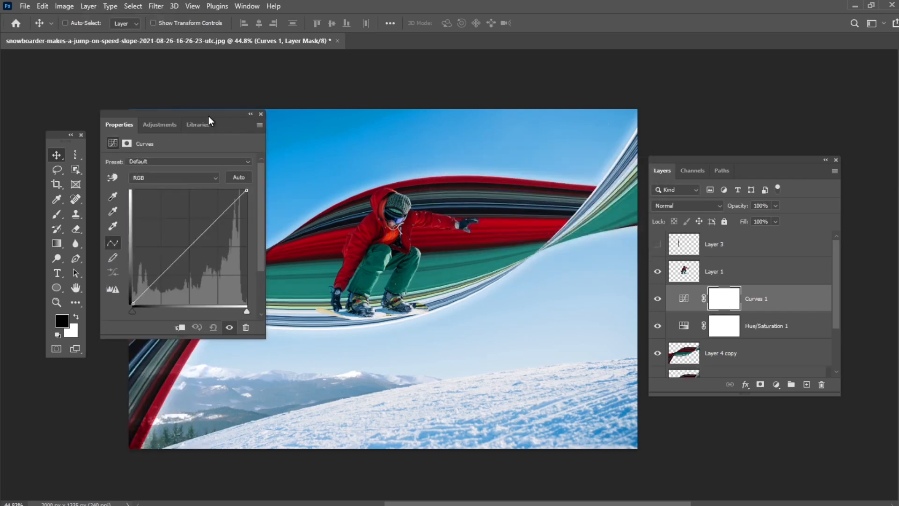